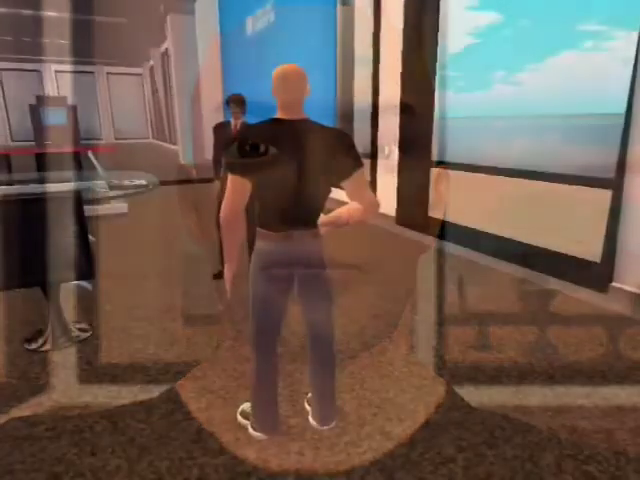
# Bring up the deed-to-group warning for the Zebra presentation laptop.
pyautogui.press('W')
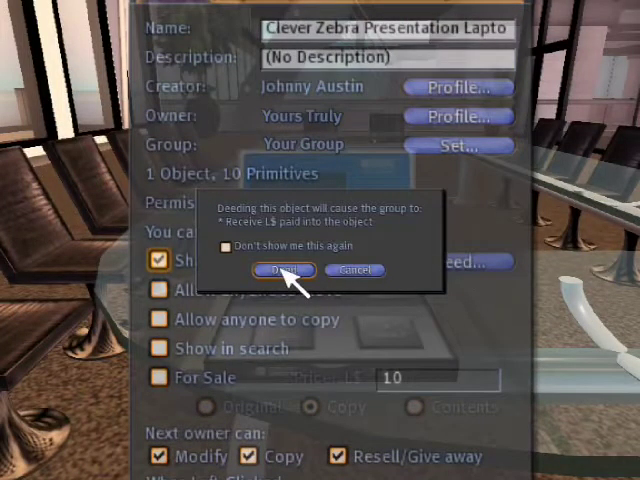
# Confirm deeding the laptop to the group, revealing its controls-explanation slide.
pyautogui.click(284, 270)
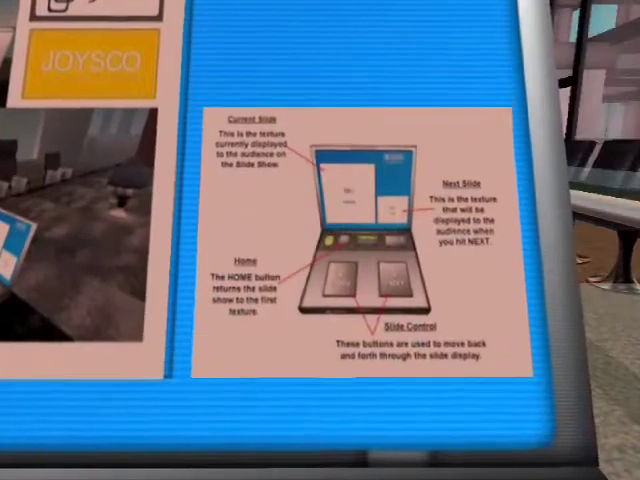
pyautogui.moveTo(320, 240)
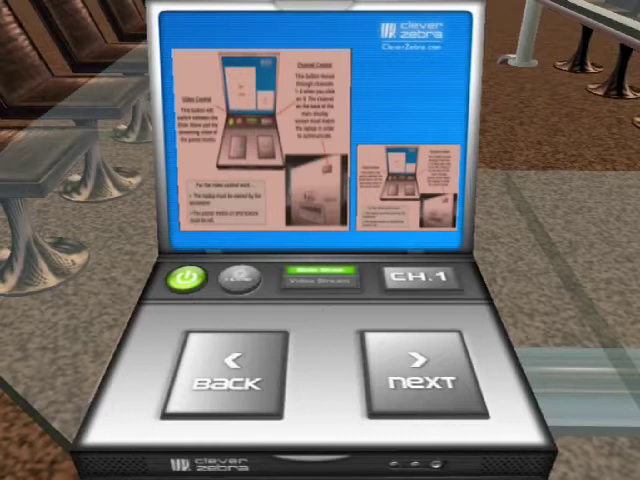
# Advance the laptop slideshow two slides forward with the NEXT button.
pyautogui.click(414, 378)
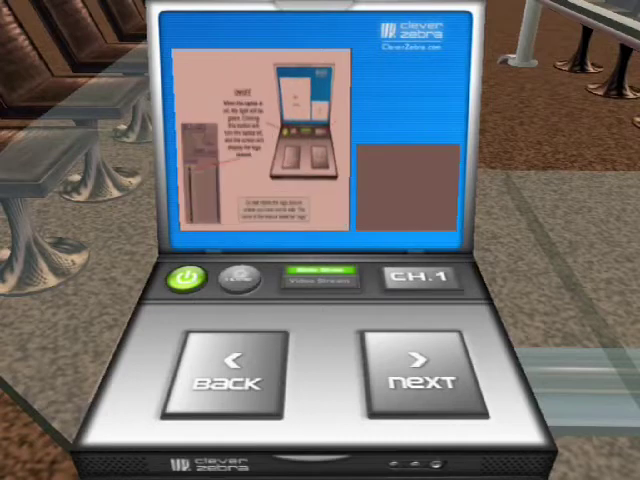
pyautogui.click(420, 376)
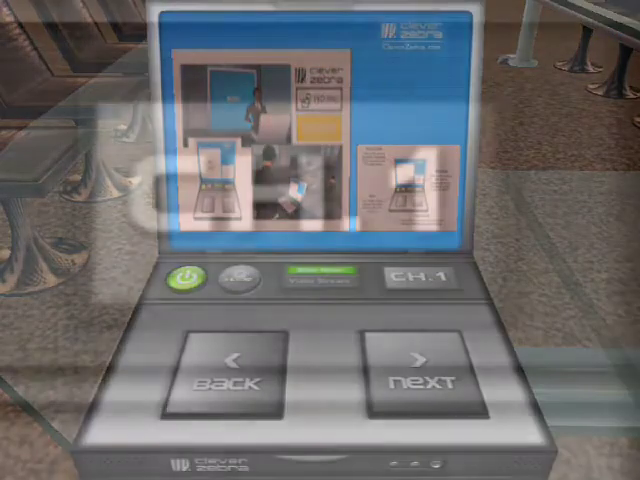
# Bring up the laptop's Contents listing its notecard, logo, script and slide textures.
pyautogui.click(420, 384)
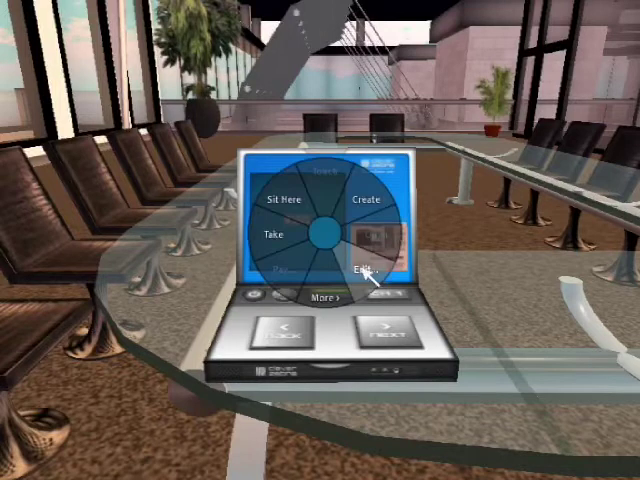
pyautogui.click(368, 268)
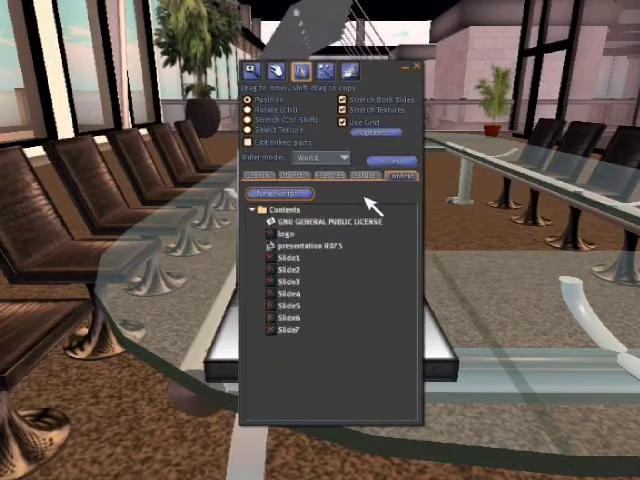